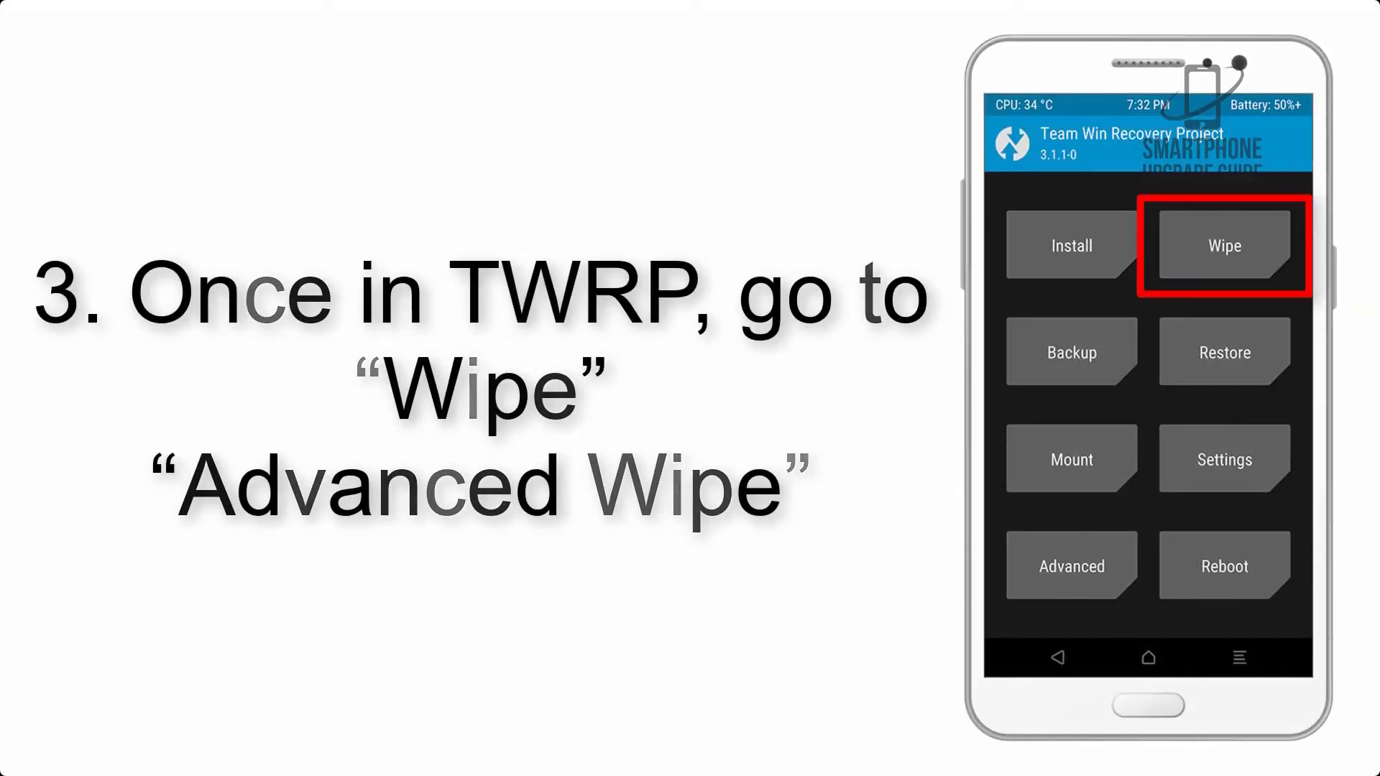
Step: Show TWRP's Advanced Wipe partition list with Dalvik Cache, System, data and Cache selected
click(1222, 246)
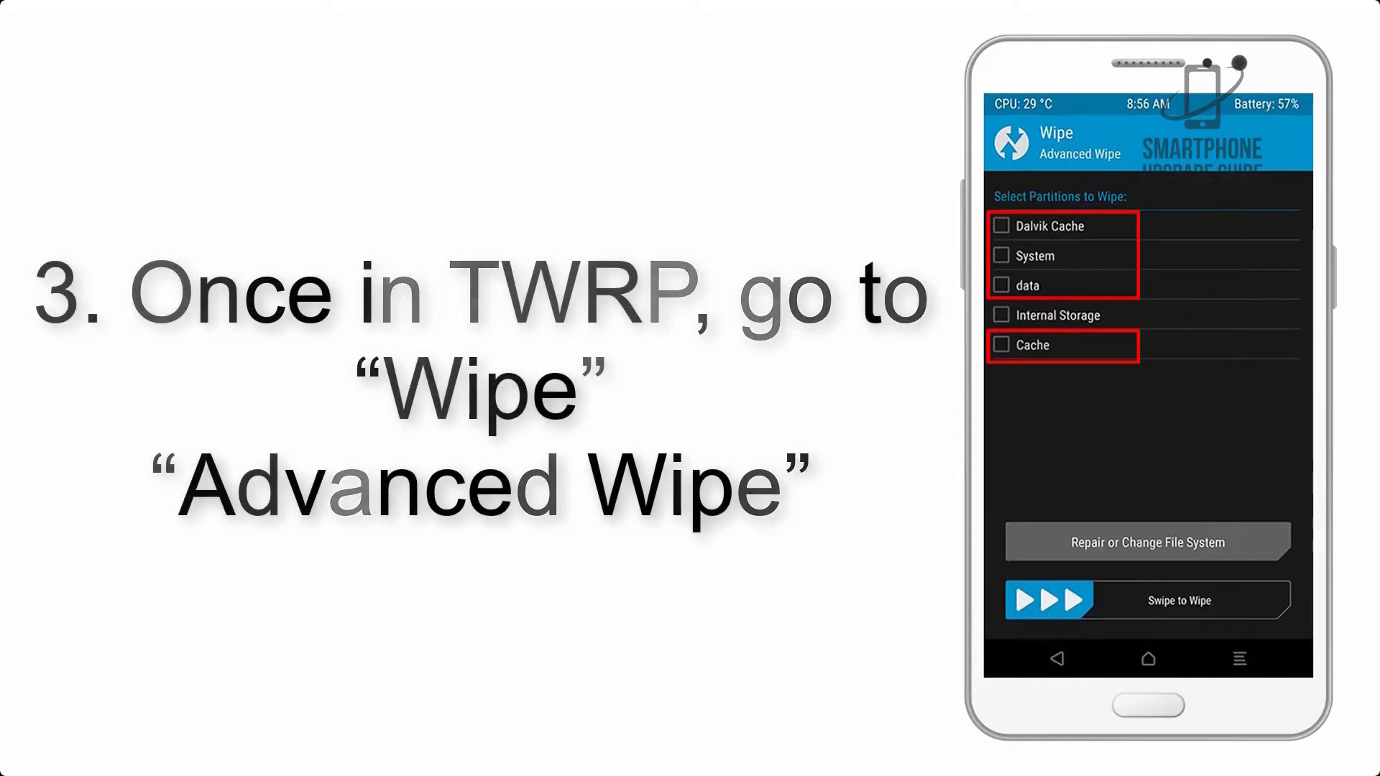